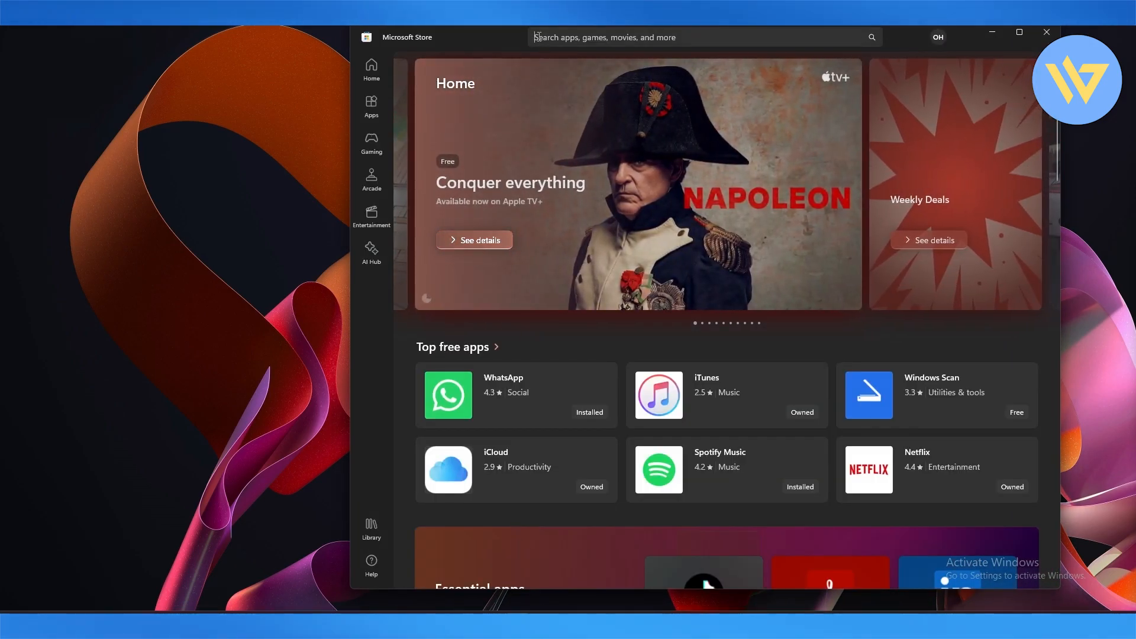
Search the Store for "weather widget" and open the Widget Launcher app page
{"action": "left_click", "coordinate": [698, 36]}
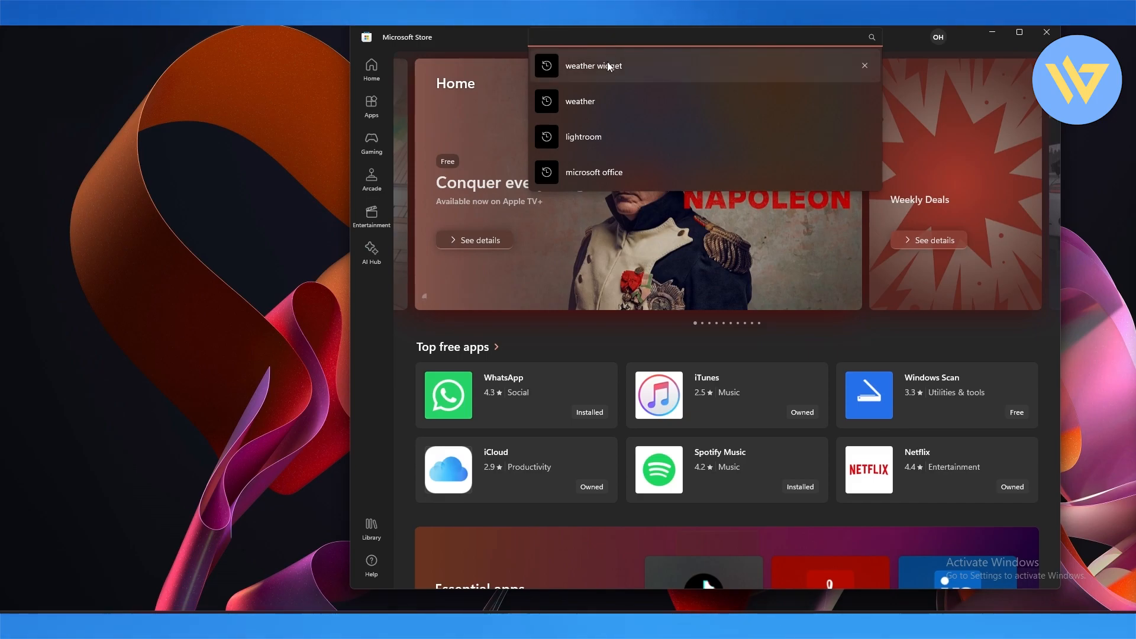
{"action": "left_click", "coordinate": [593, 66]}
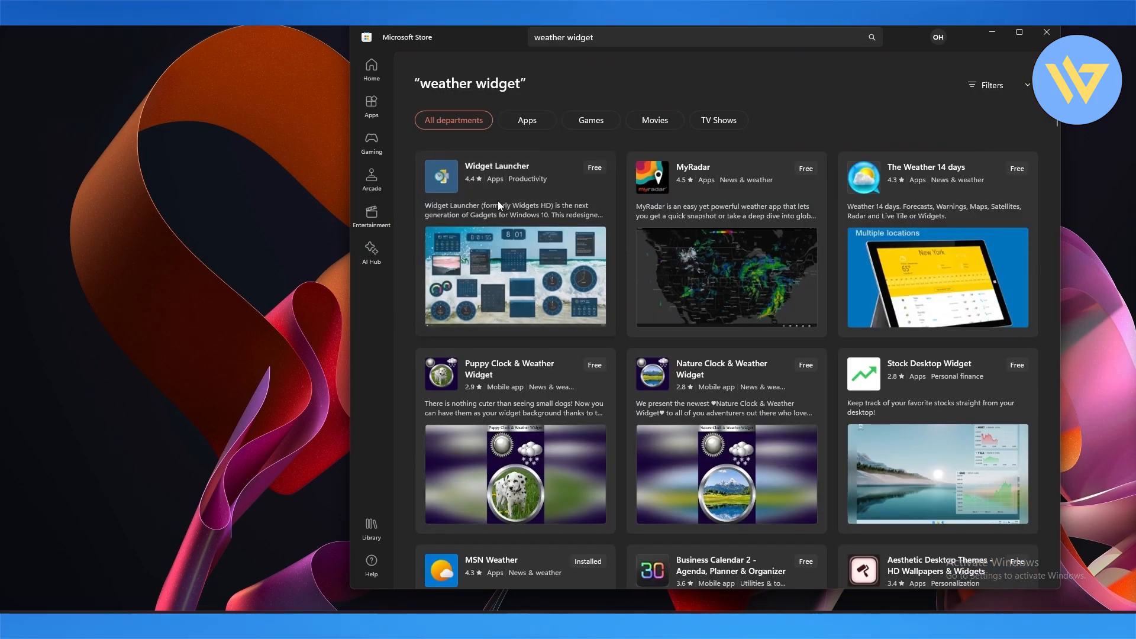
{"action": "left_click", "coordinate": [497, 175]}
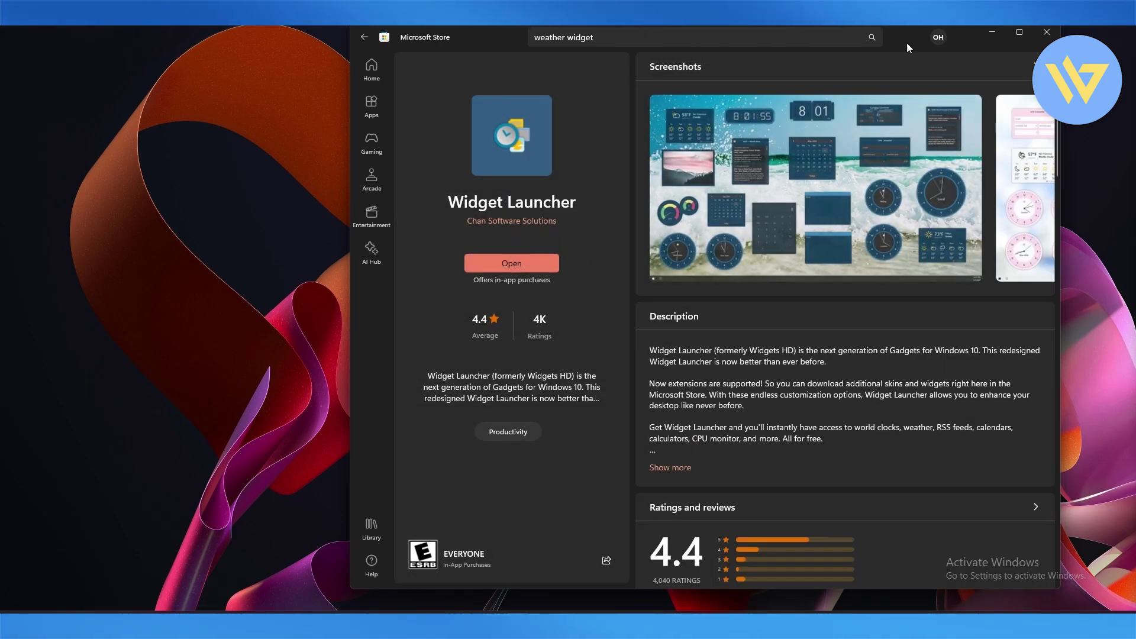
Launch Widget Launcher, dismiss the What's New notice and select the Weather widget from All widgets
{"action": "left_click", "coordinate": [511, 263]}
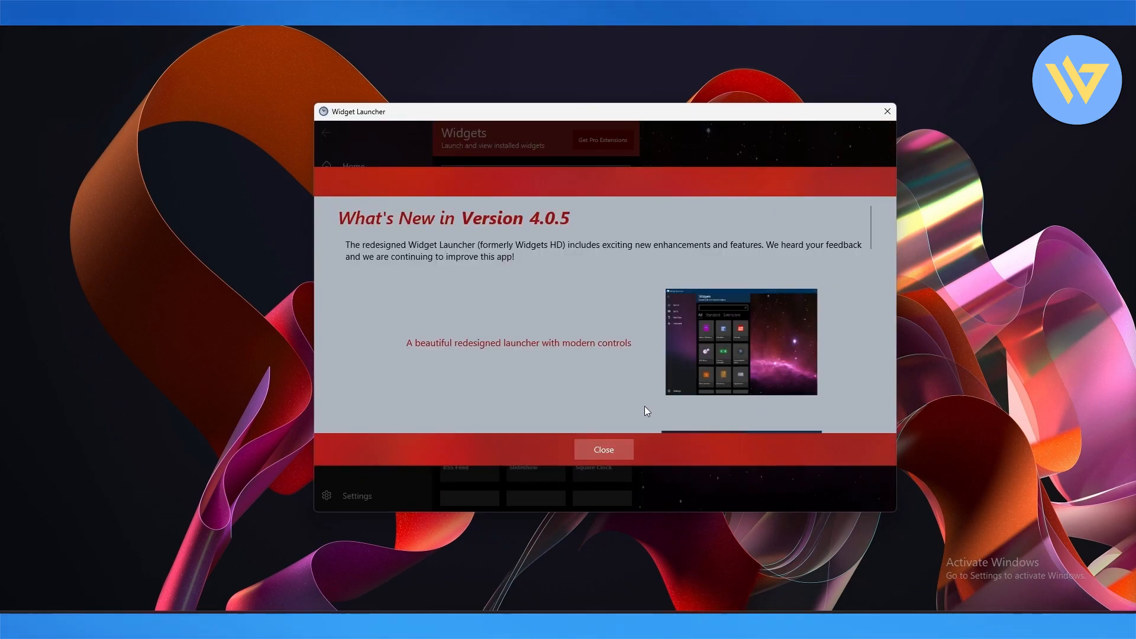
{"action": "left_click", "coordinate": [603, 450]}
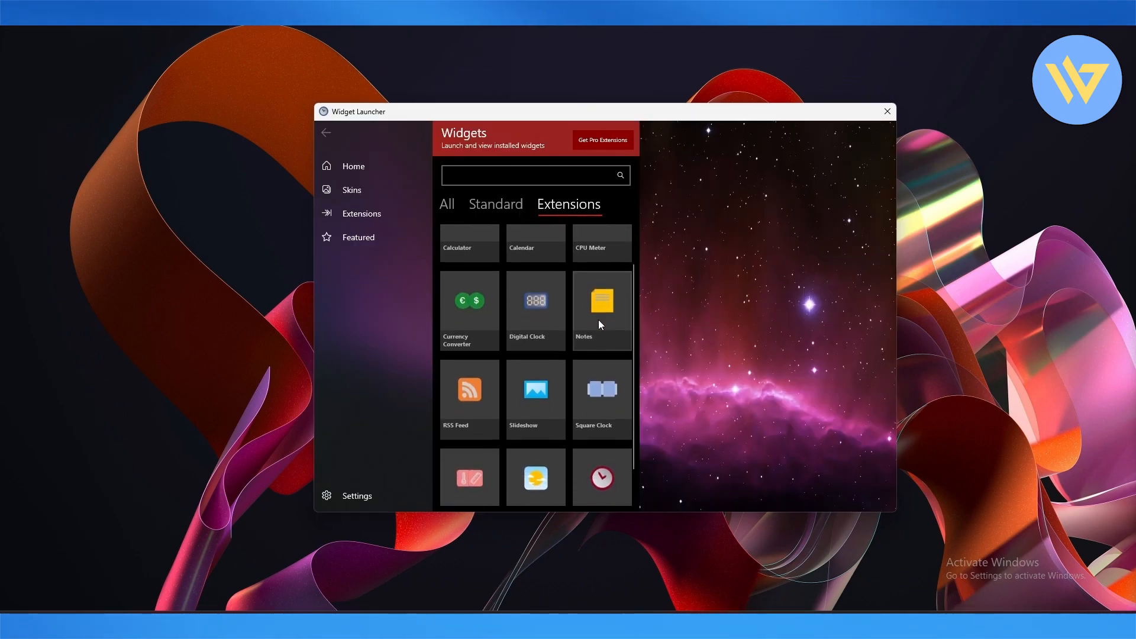
{"action": "left_click", "coordinate": [447, 204]}
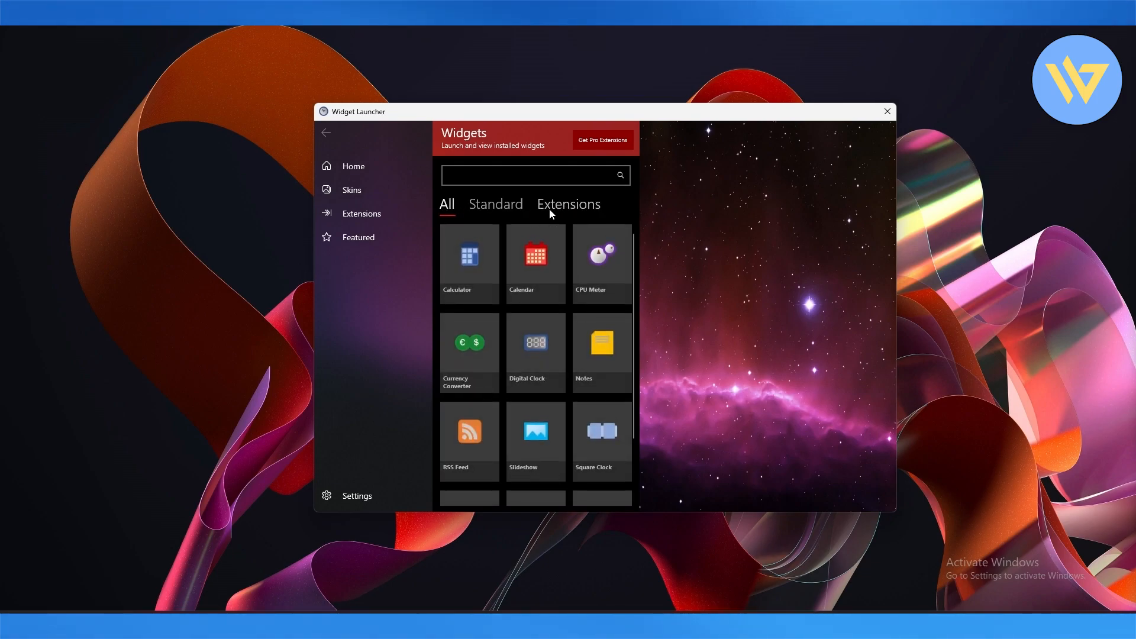
{"action": "scroll", "scroll_direction": "down", "scroll_amount": 3}
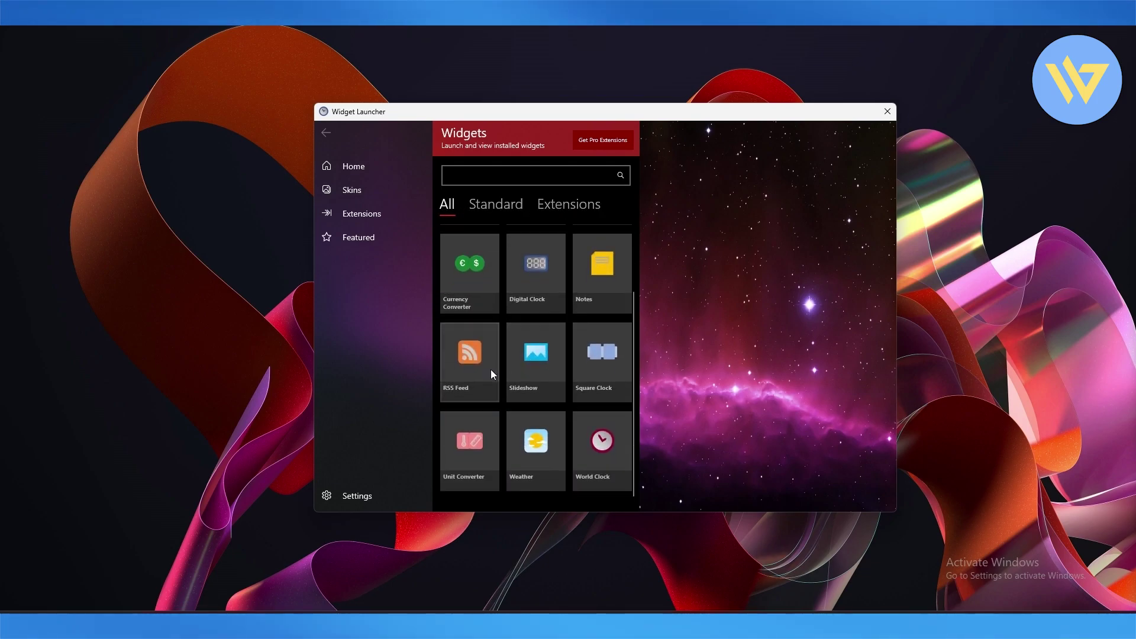
{"action": "left_click", "coordinate": [535, 442]}
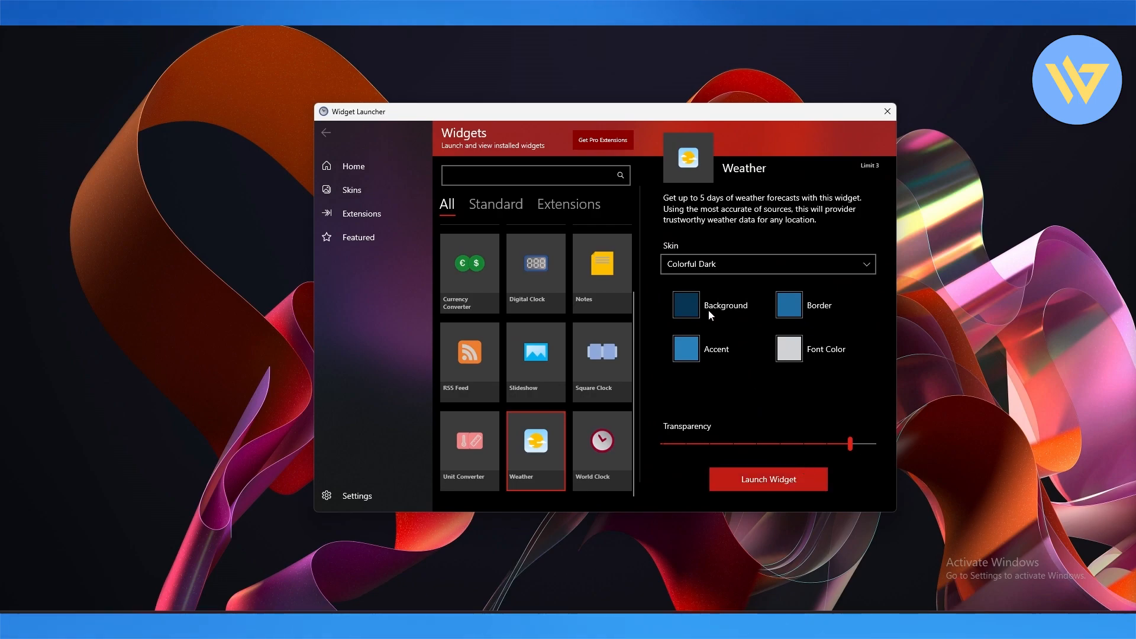
Change the Weather widget's skin from Colorful Dark to Colorful Light
{"action": "left_click", "coordinate": [767, 264]}
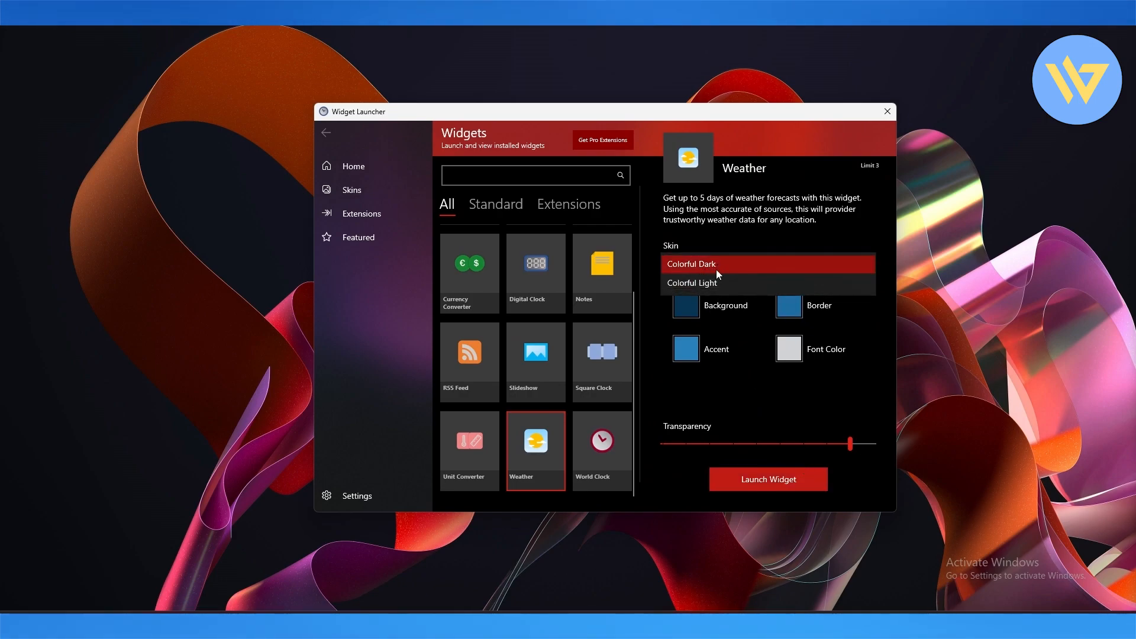
{"action": "left_click", "coordinate": [692, 283]}
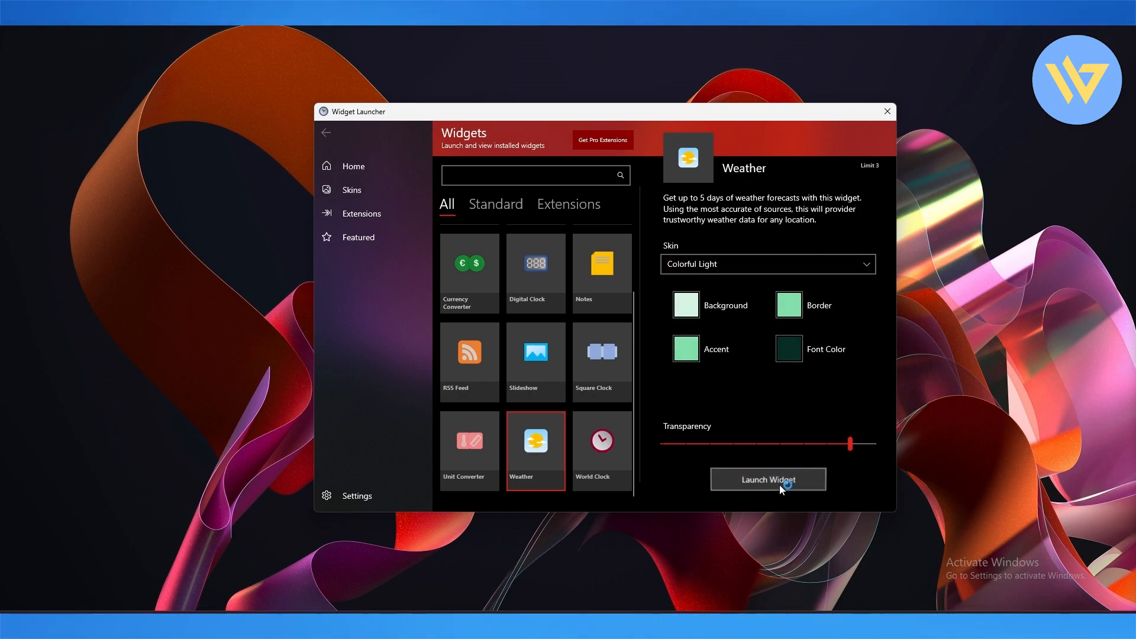
Place the weather widget on the desktop and set its location to New York, New York, US
{"action": "left_click", "coordinate": [768, 479]}
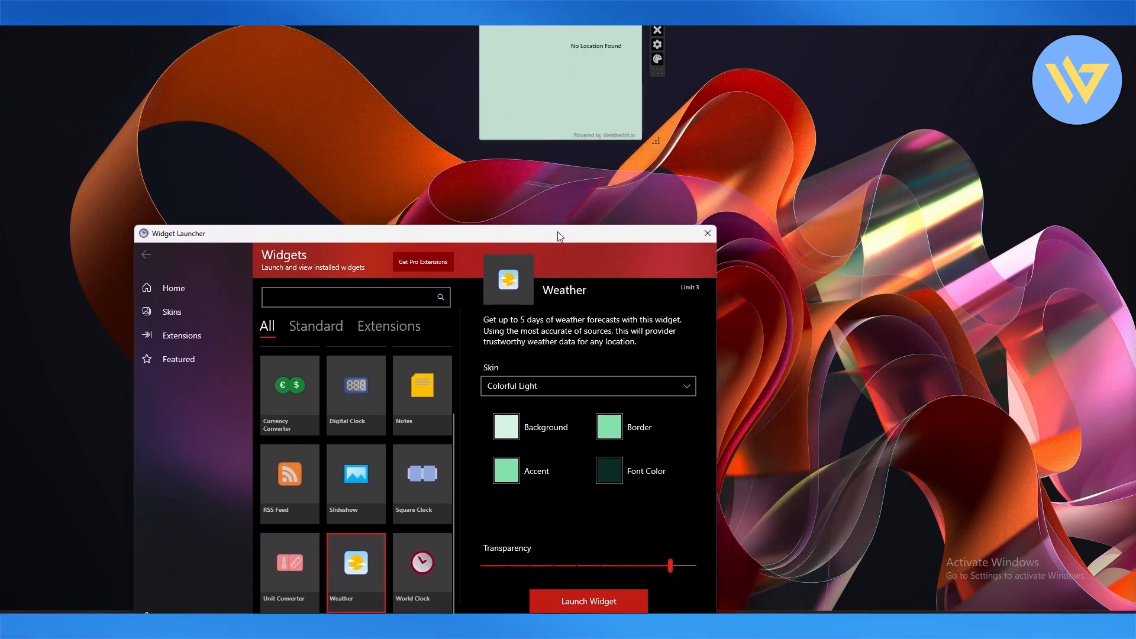
{"action": "left_click", "coordinate": [657, 44]}
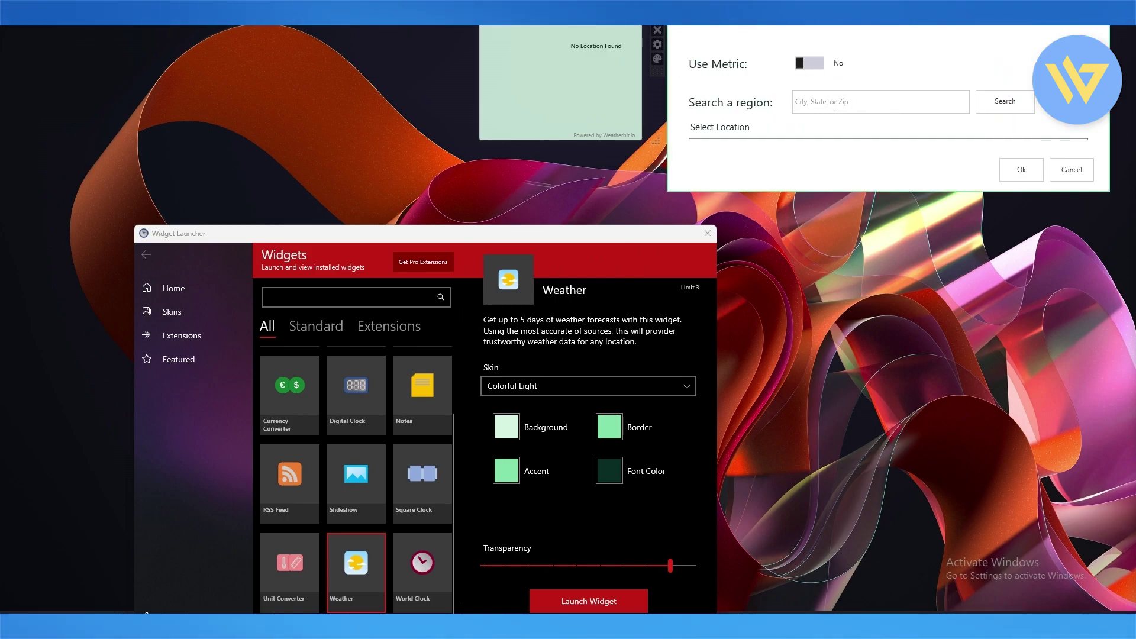
{"action": "mouse_move", "coordinate": [965, 156]}
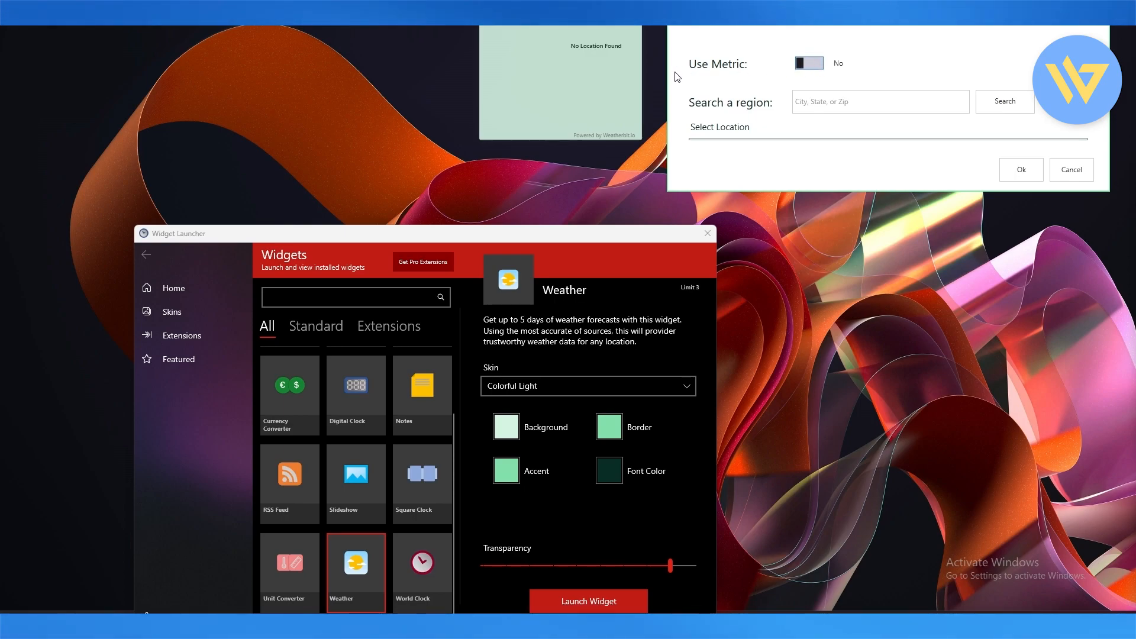
{"action": "left_click", "coordinate": [1005, 101]}
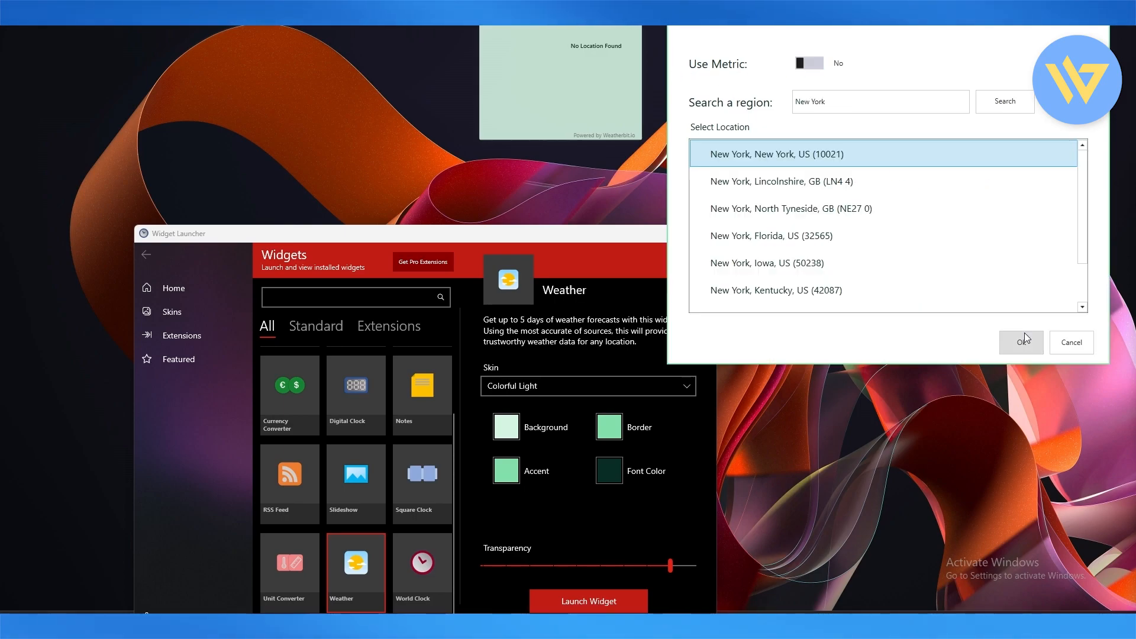
{"action": "left_click", "coordinate": [1020, 342]}
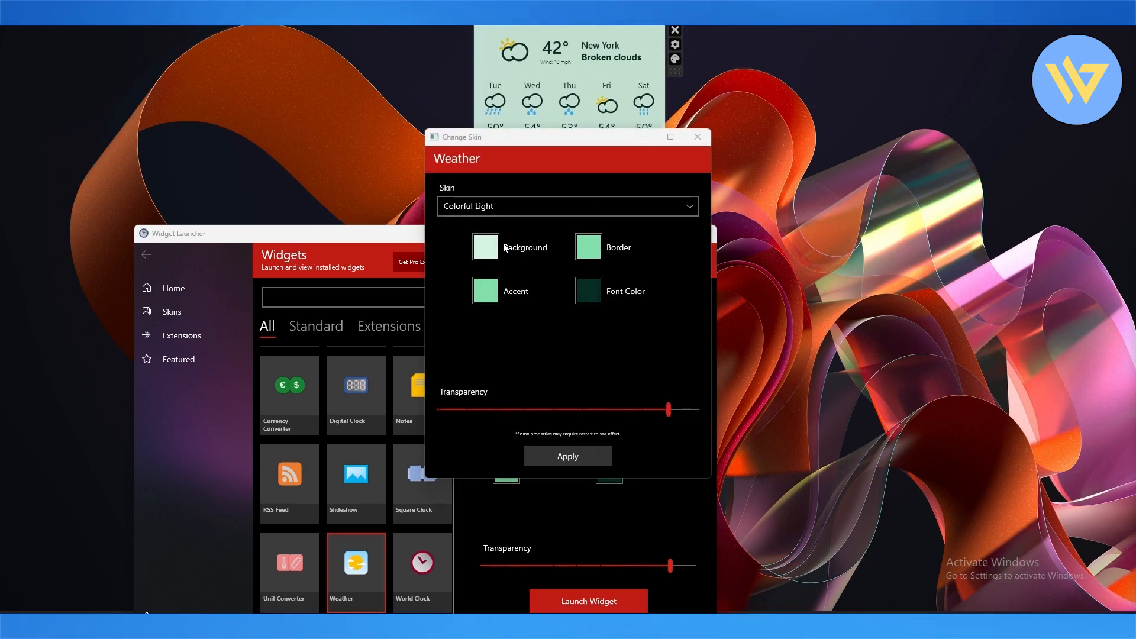
Set the widget's transparency to about a third and apply it
{"action": "left_click", "coordinate": [486, 291]}
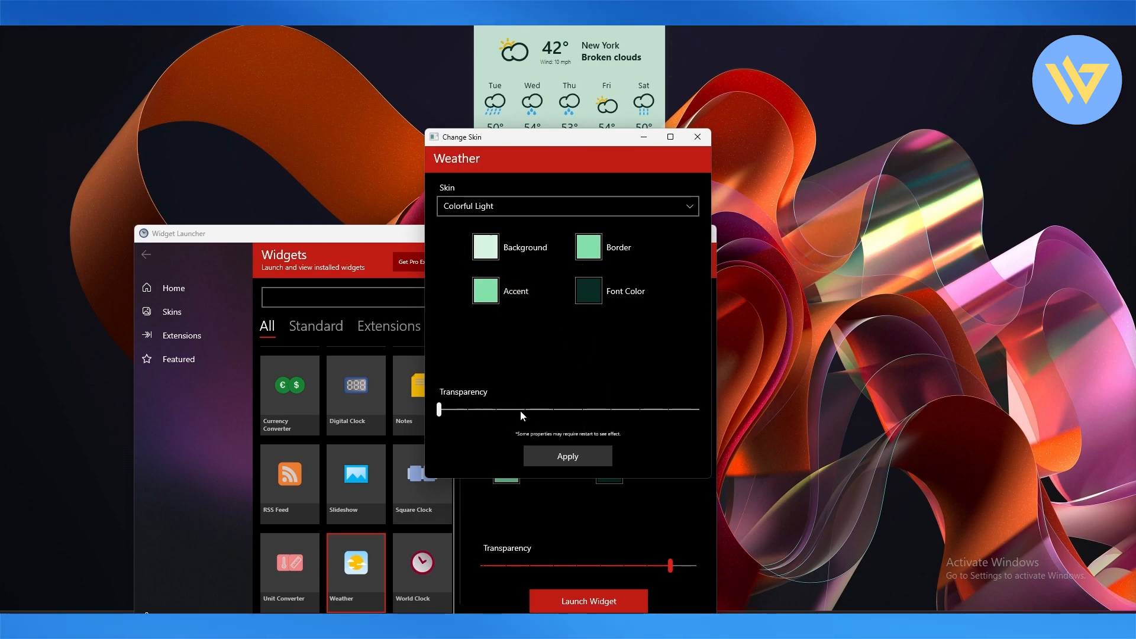
{"action": "left_click_drag", "start_coordinate": [437, 409], "coordinate": [526, 409]}
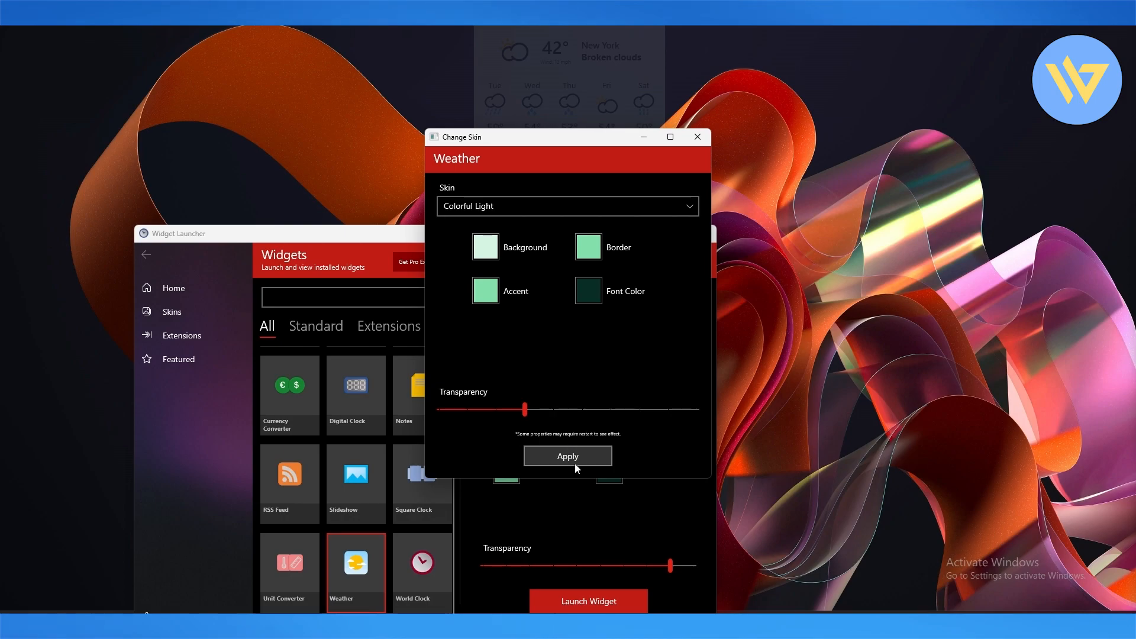
{"action": "left_click", "coordinate": [568, 455]}
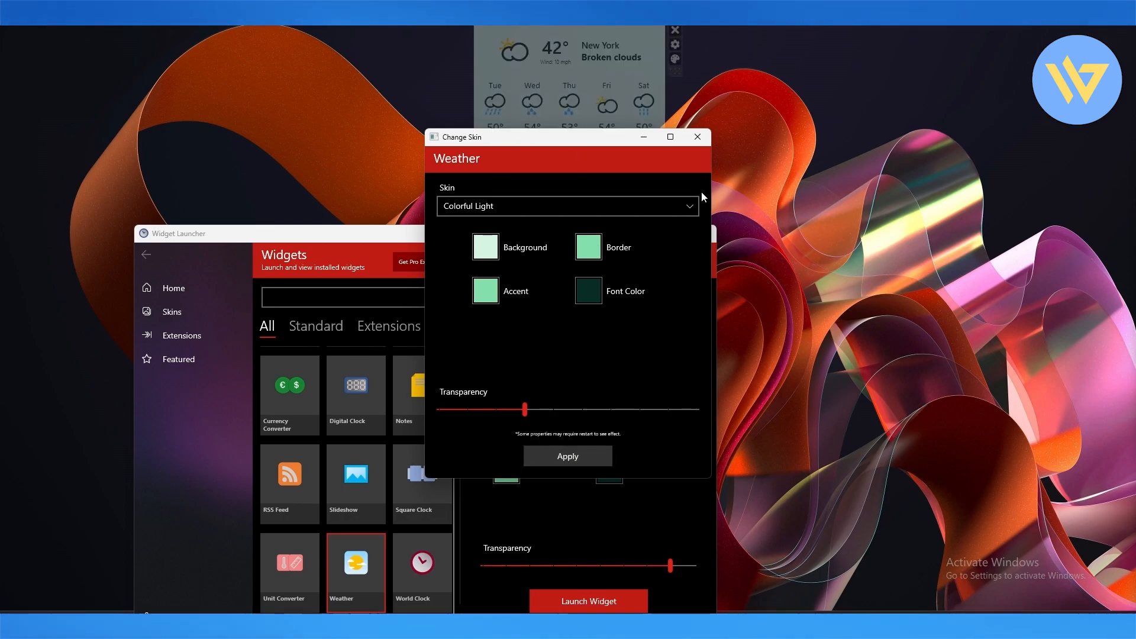
Keep the Colorful Light skin and close Widget Launcher, leaving the widget on the desktop
{"action": "left_click", "coordinate": [567, 206]}
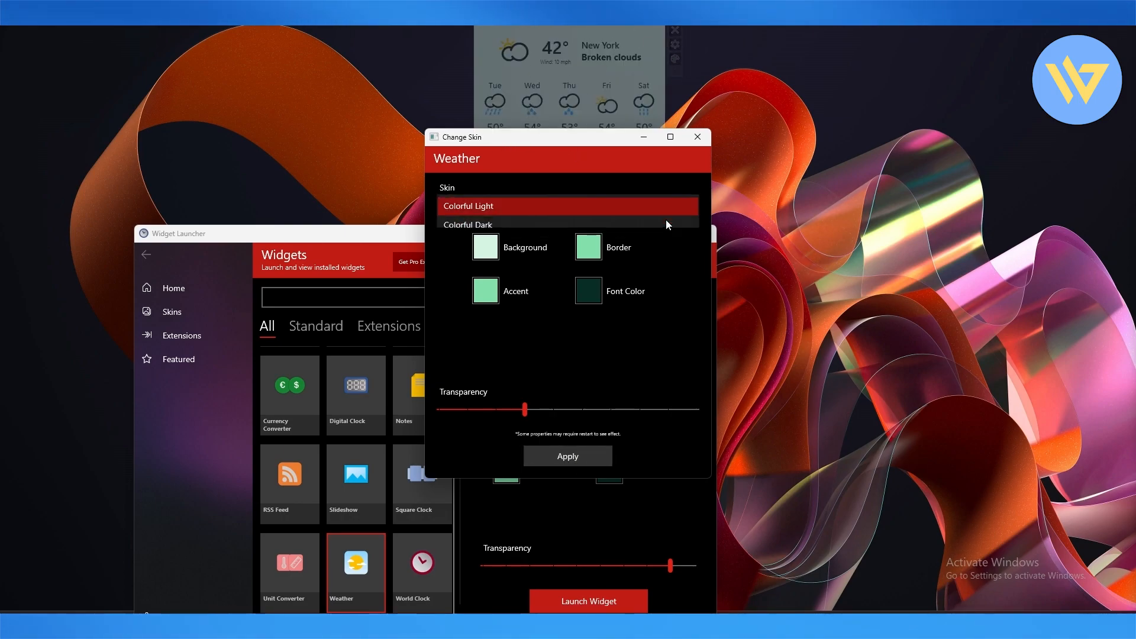
{"action": "left_click", "coordinate": [469, 225]}
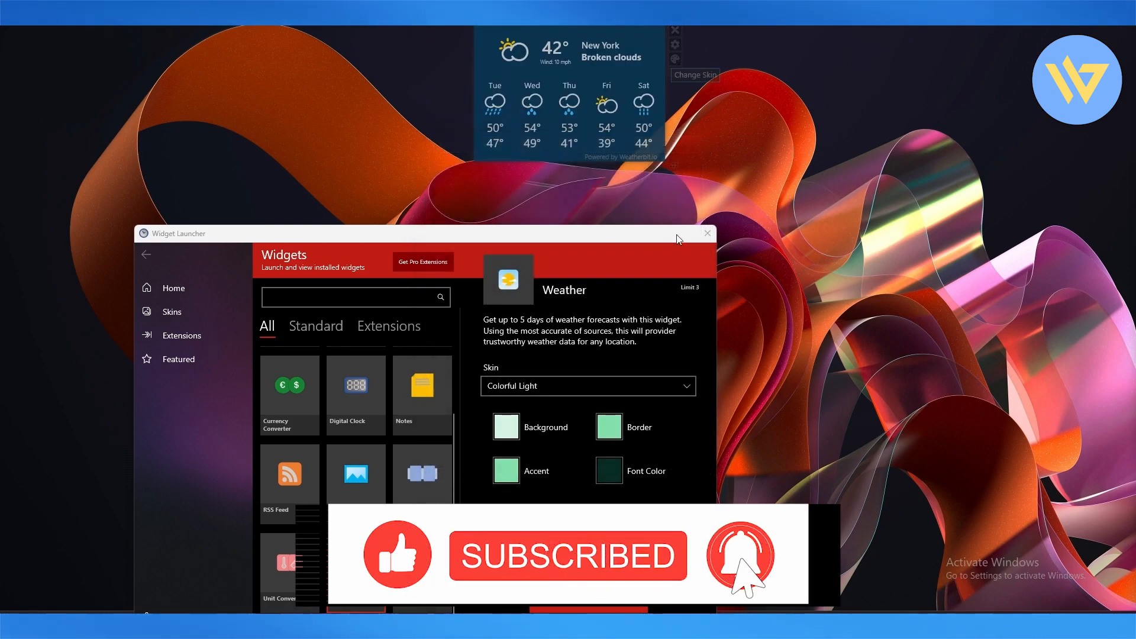
{"action": "left_click", "coordinate": [707, 232]}
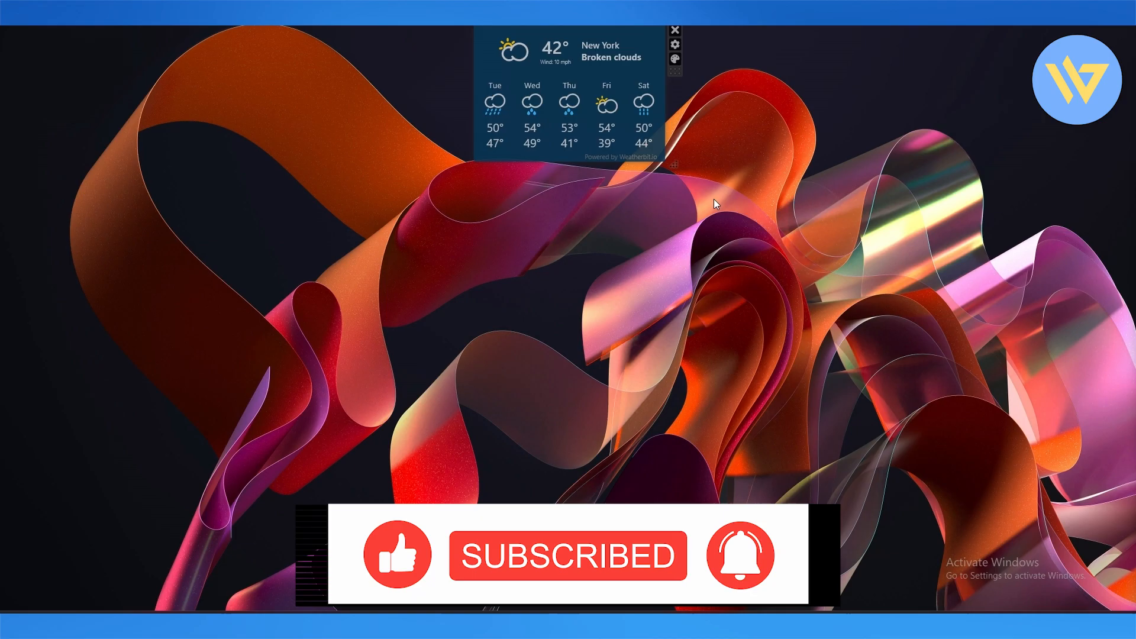